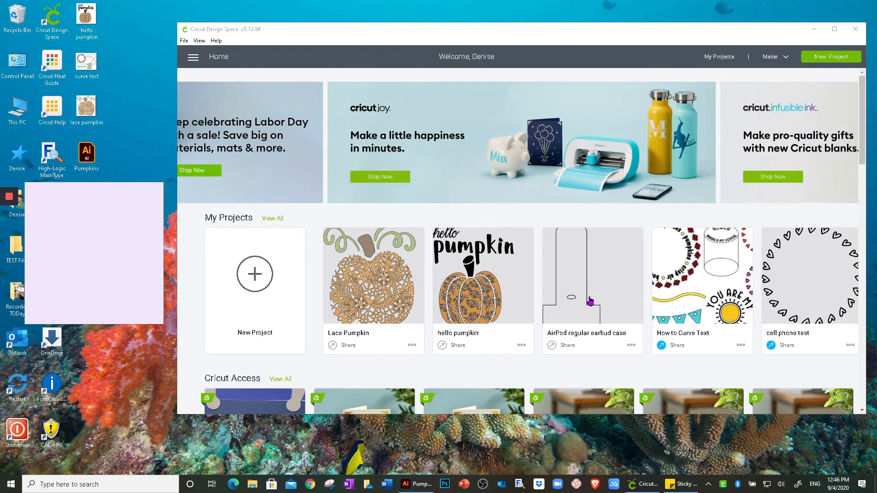
mouse_move(335, 58)
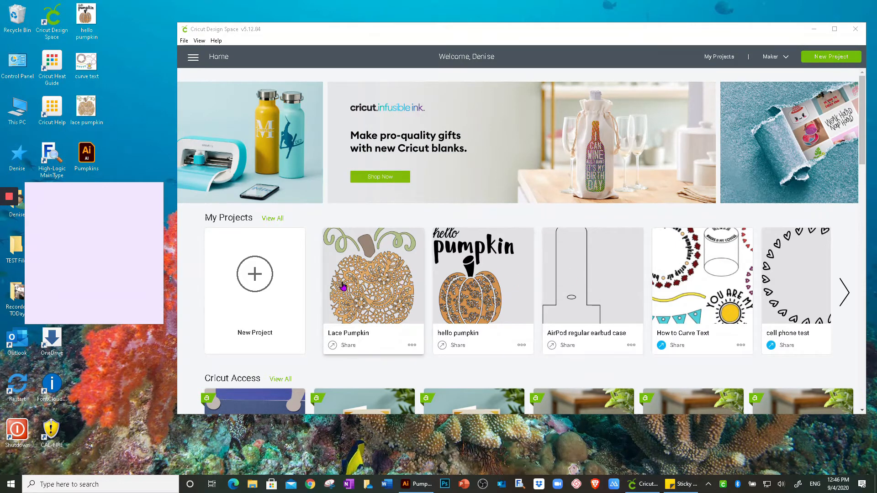
mouse_move(502, 321)
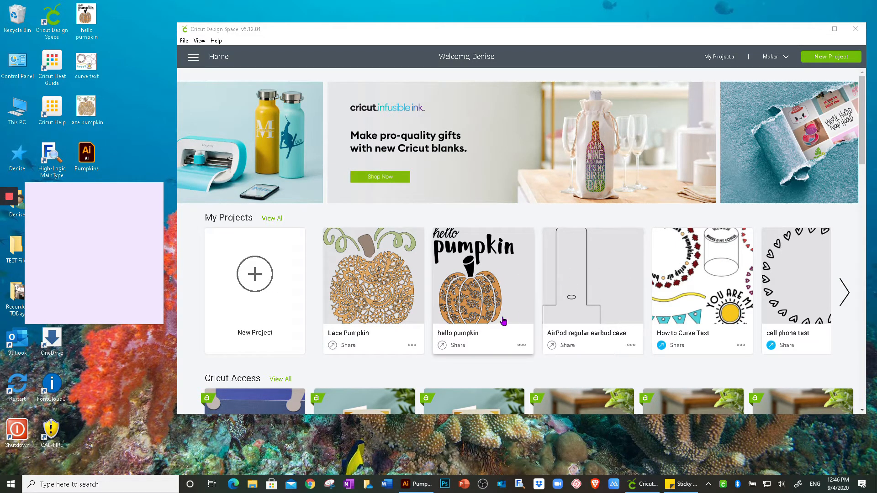
mouse_move(335, 350)
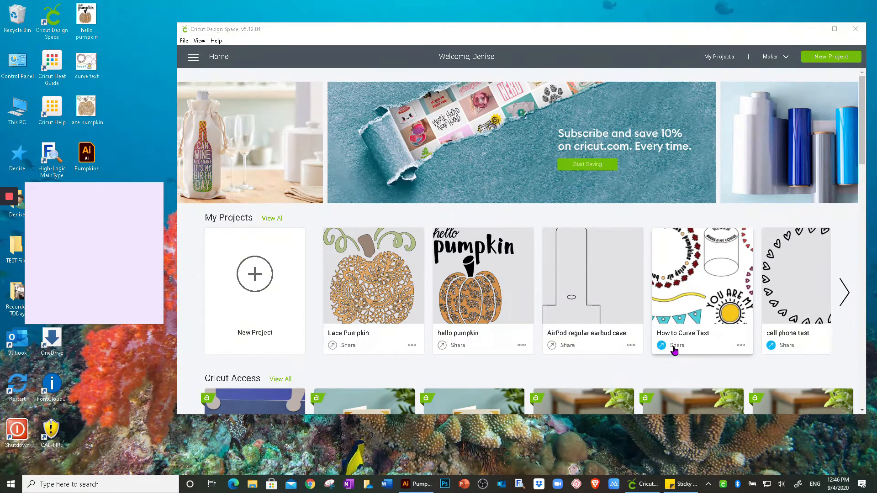
mouse_move(694, 316)
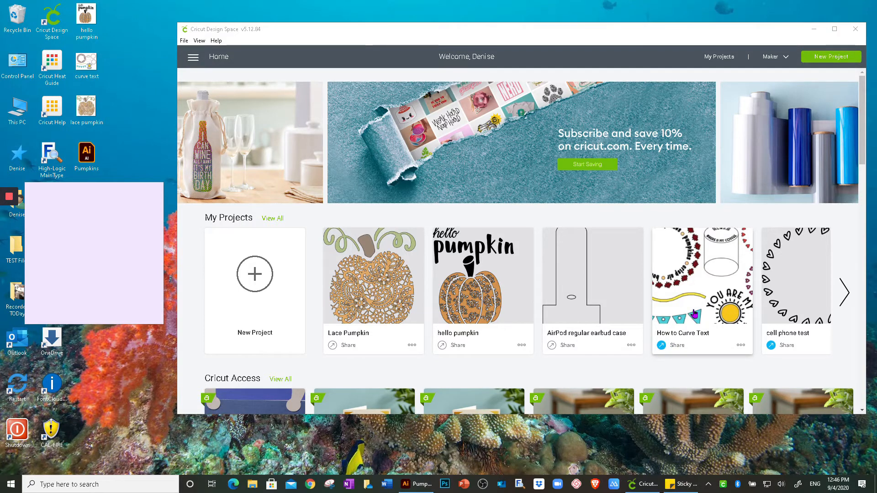
mouse_move(702, 304)
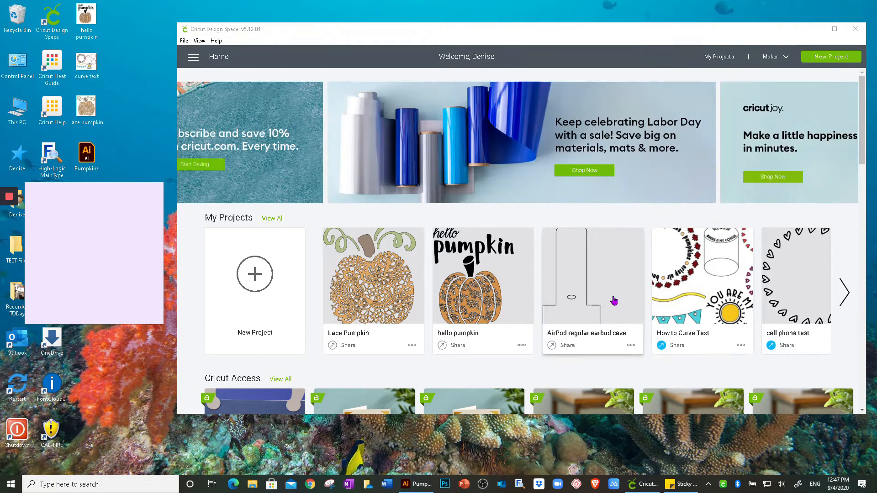
mouse_move(557, 331)
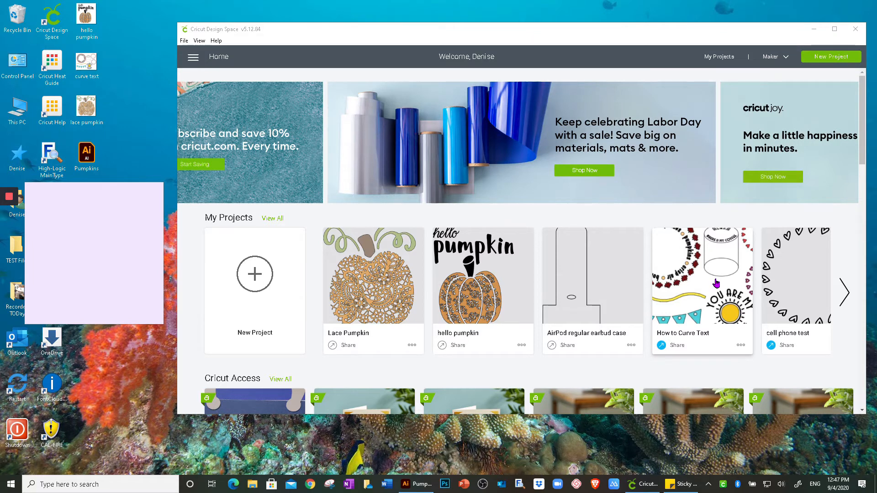
mouse_move(725, 349)
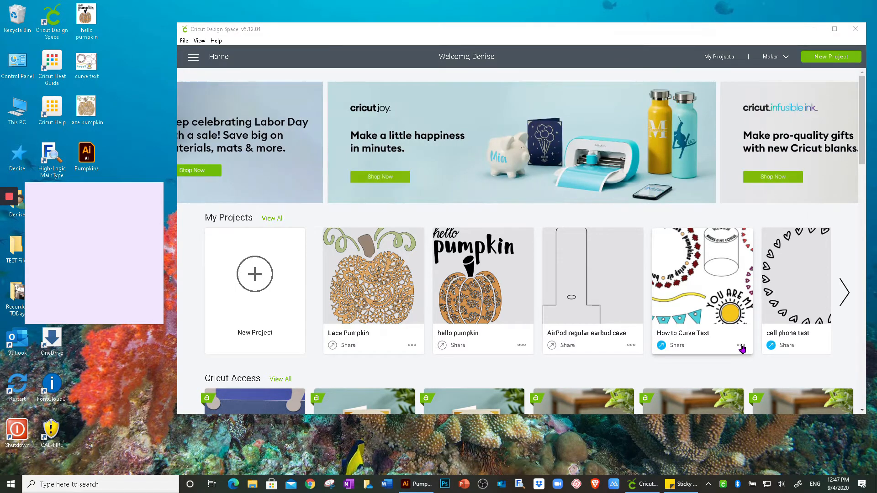
Step: Review the How to Curve Text project's details, checking who can view it
left_click(743, 345)
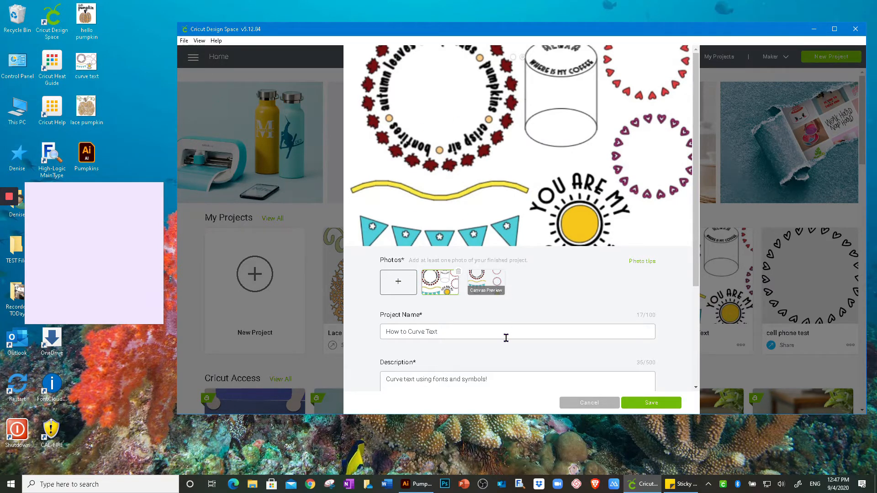
scroll("down", 3)
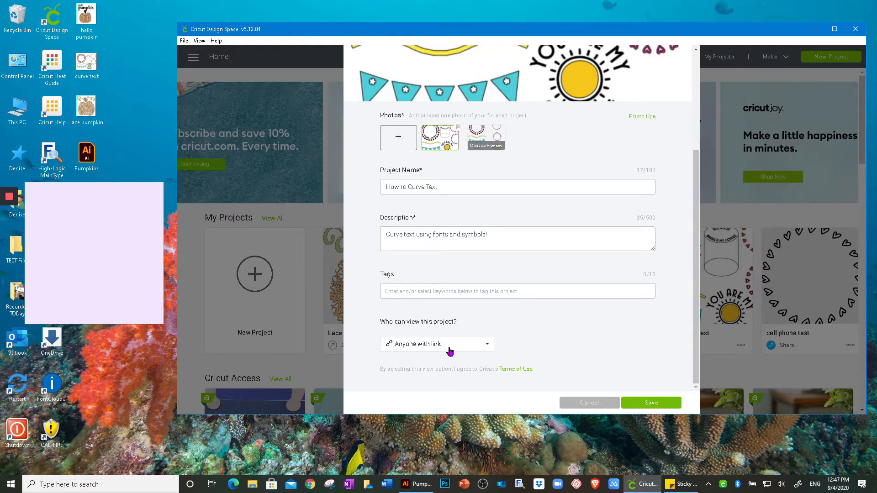
left_click(438, 344)
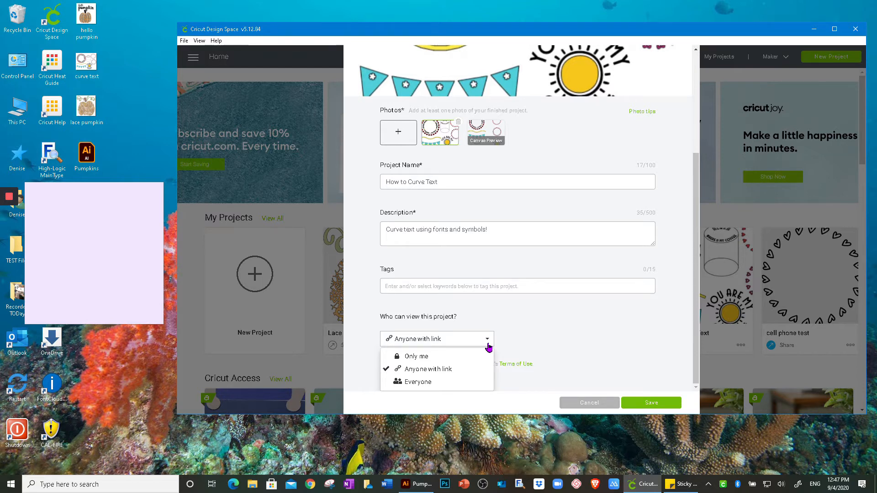
mouse_move(417, 382)
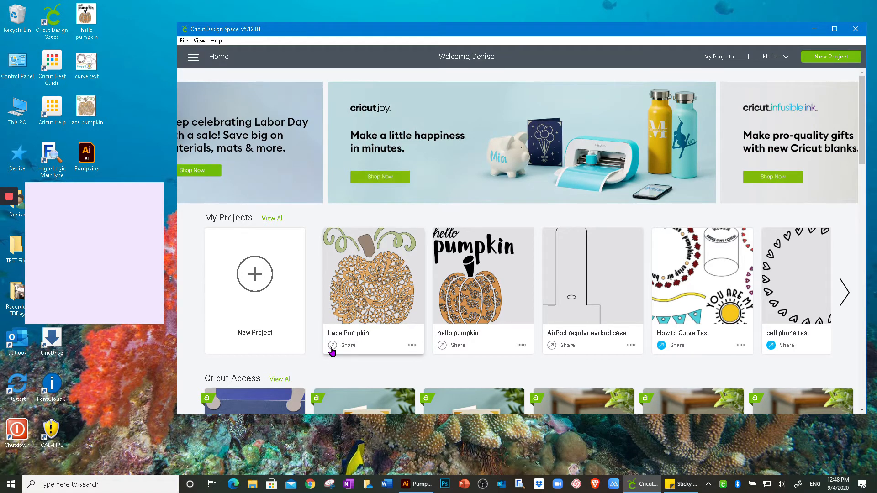
Step: Start sharing Lace Pumpkin and open its project details for editing
left_click(340, 345)
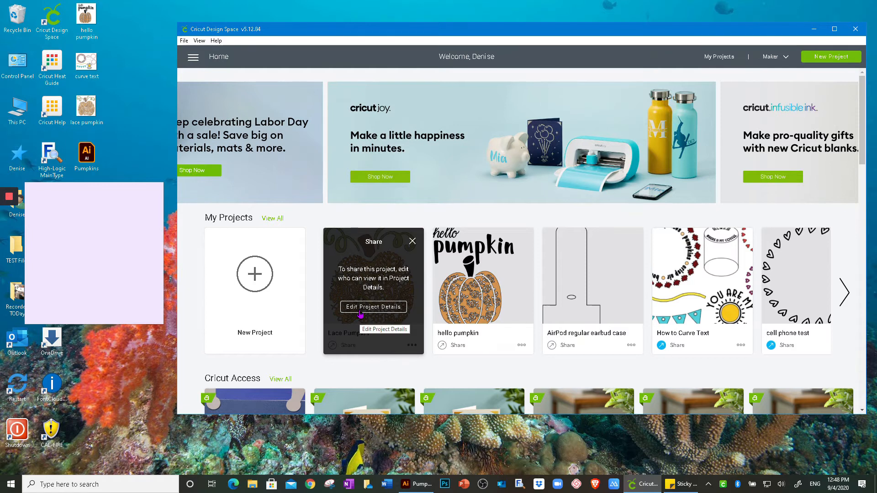
left_click(373, 307)
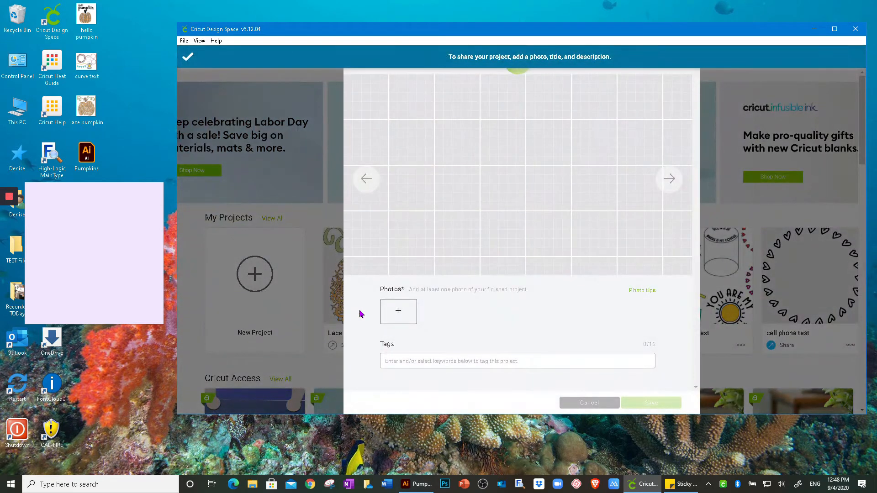
Step: Add a finished-project photo and a 'lacey pumpkin' description to the share form
left_click(398, 311)
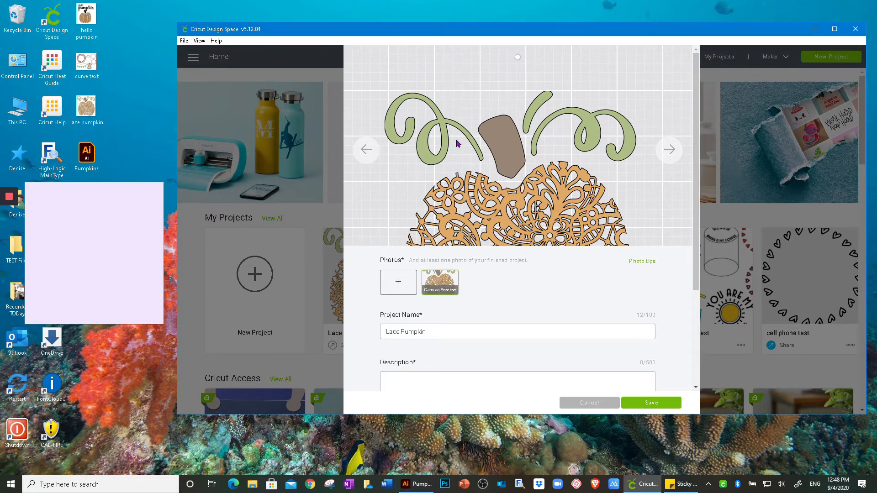
mouse_move(459, 144)
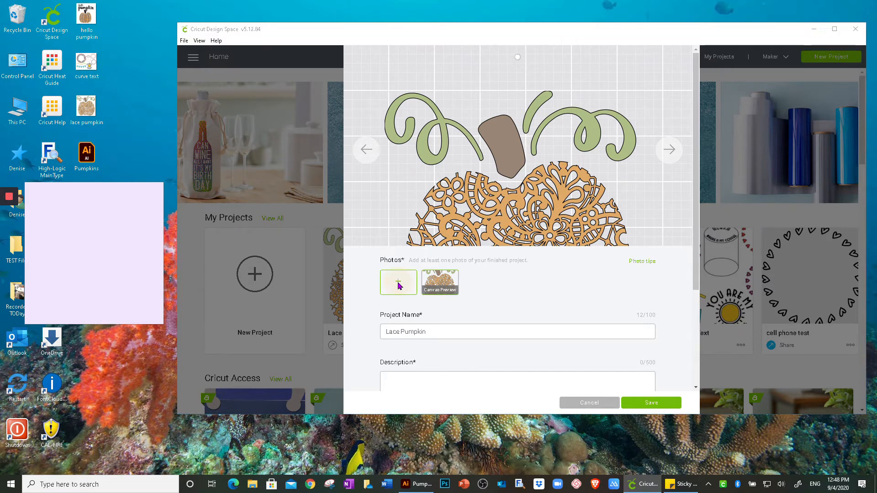
left_click(398, 282)
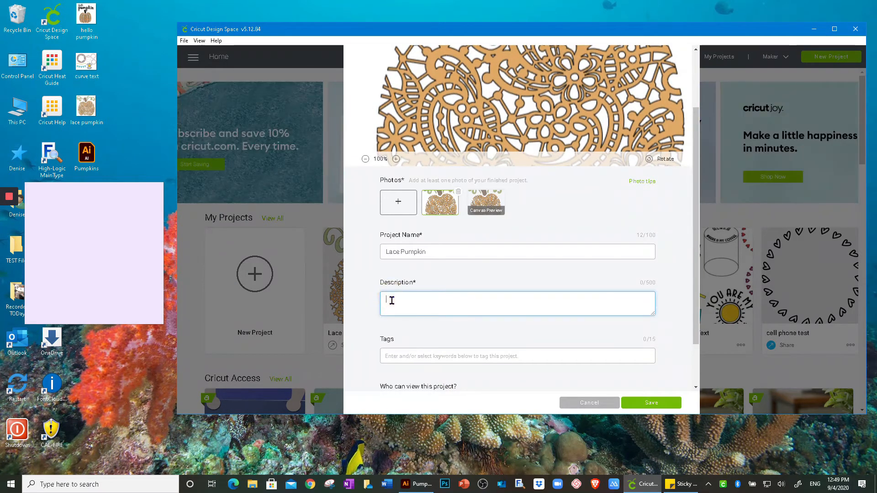
type("latey")
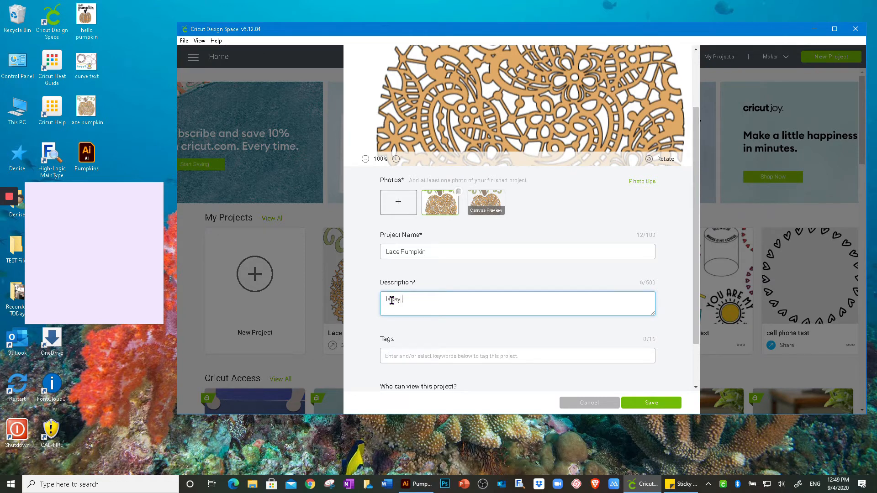
type("pumpkimn")
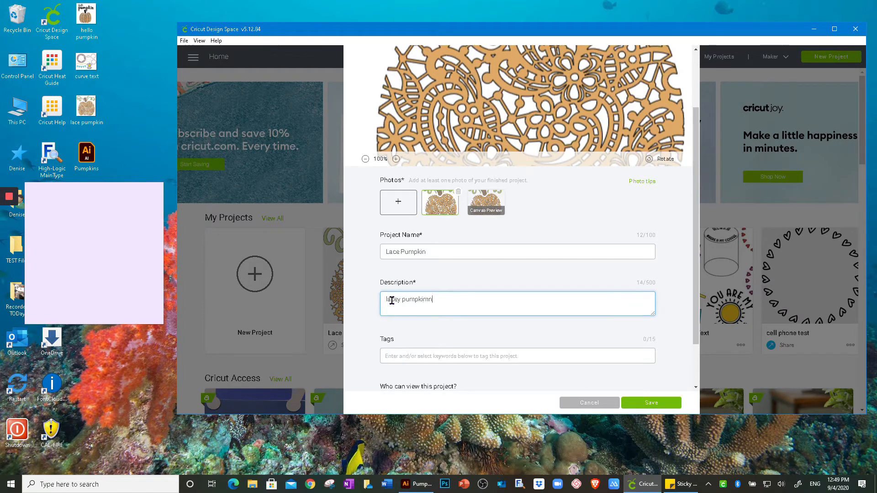
key("BackSpace")
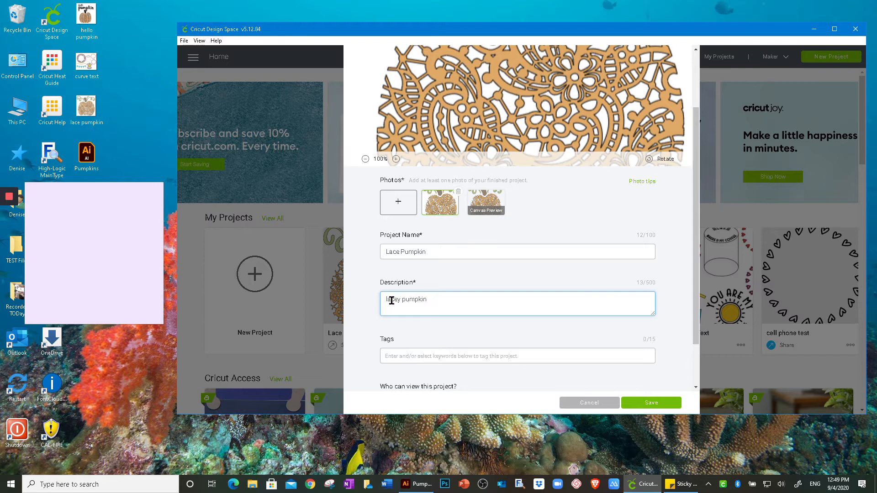
Step: Set 'Who can view this project?' to Anyone with link
scroll("down", 3)
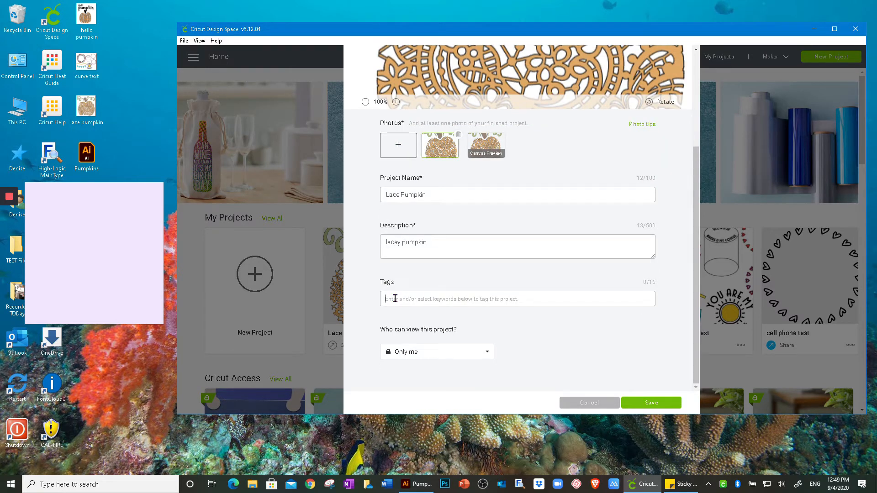
mouse_move(498, 364)
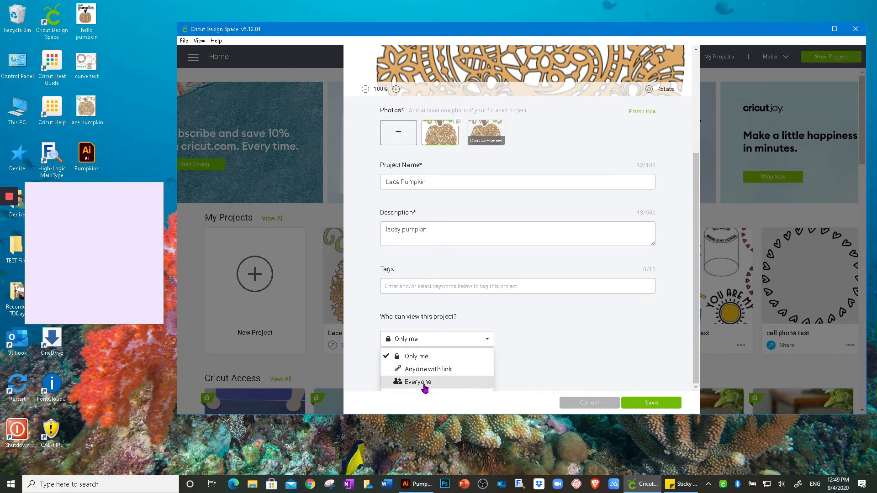
mouse_move(428, 370)
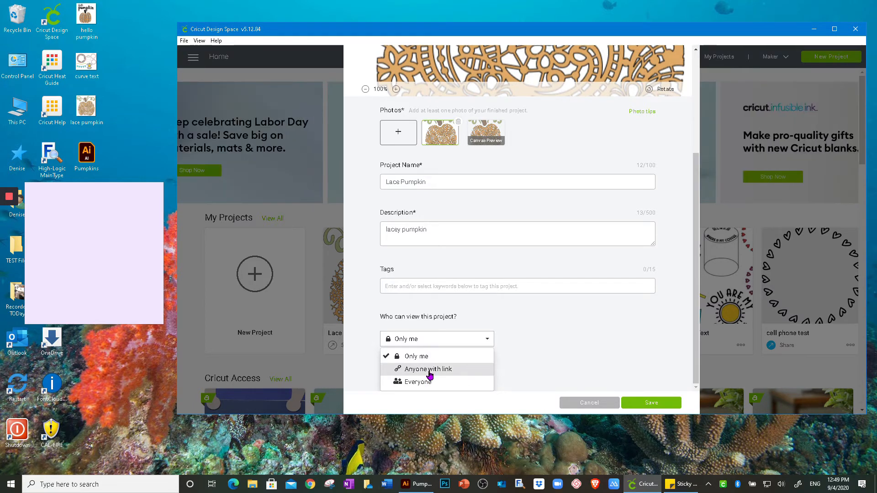
left_click(428, 368)
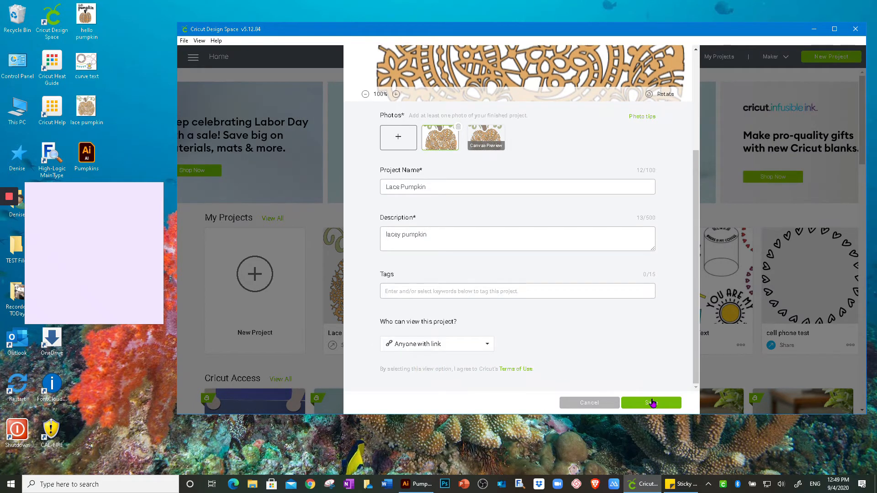
Step: Save the sharing settings and copy the Lace Pumpkin project link
left_click(651, 402)
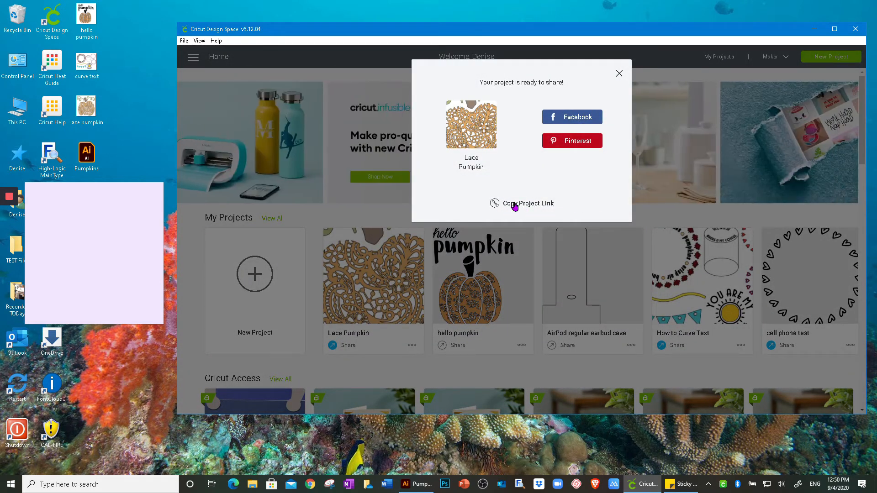
mouse_move(577, 121)
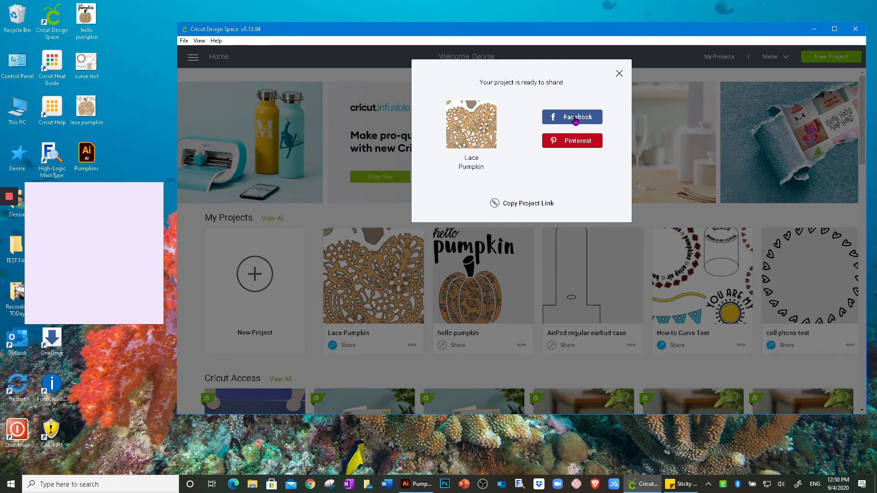
mouse_move(580, 148)
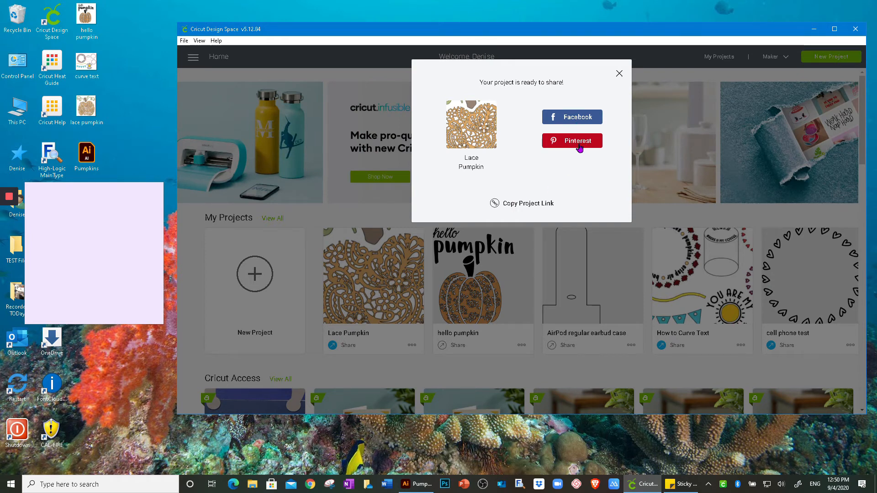
mouse_move(543, 185)
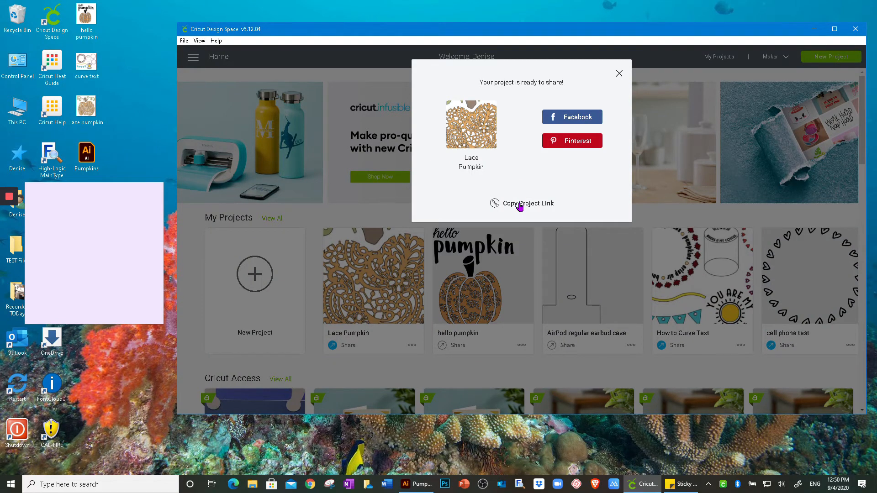
left_click(528, 203)
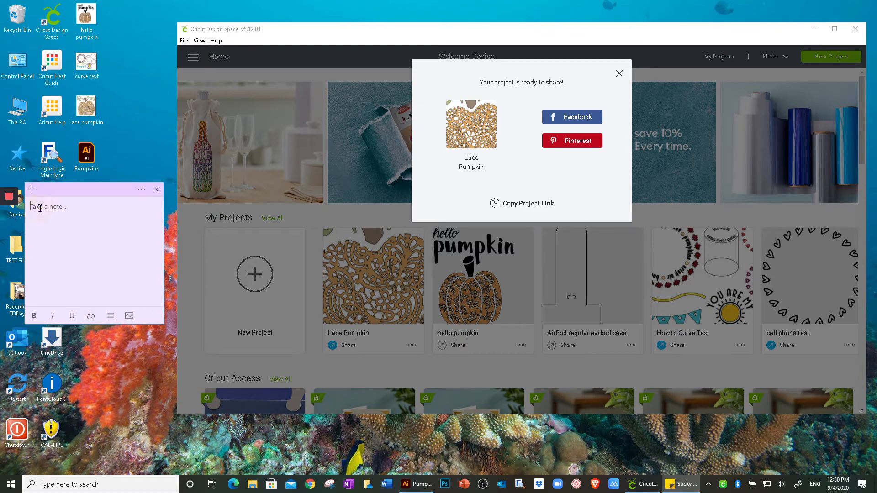
Step: Paste the design.cricut.com project-detail link into the sticky note
type("https://design.cricut.com/landing/project-detail/5f5293aace48a40d48a5c335")
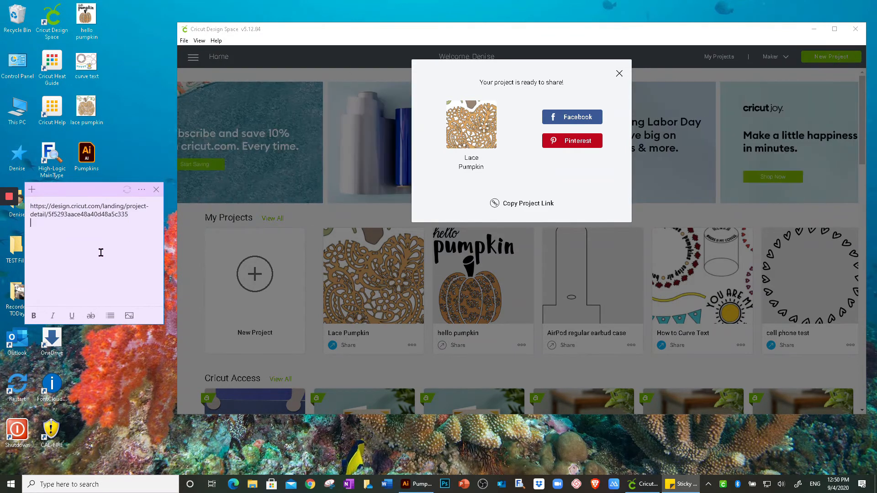
mouse_move(96, 262)
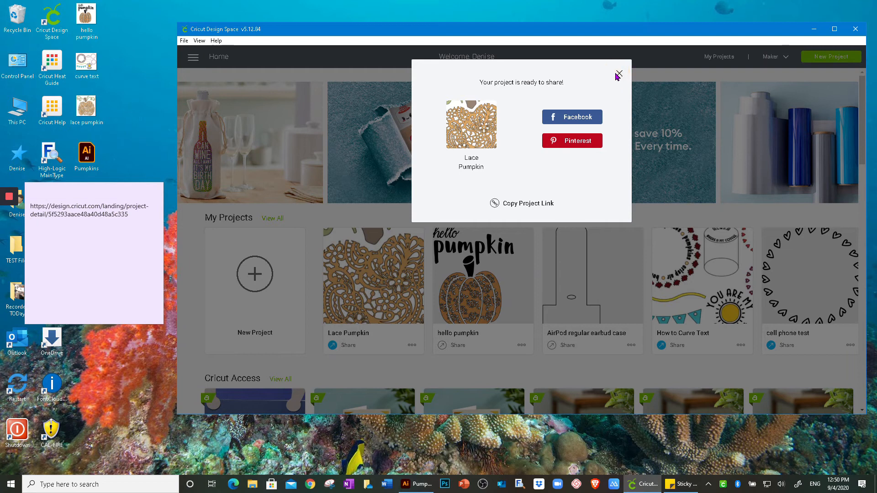
Step: Close the share-ready dialog and scroll the home screen toward My Projects
left_click(619, 74)
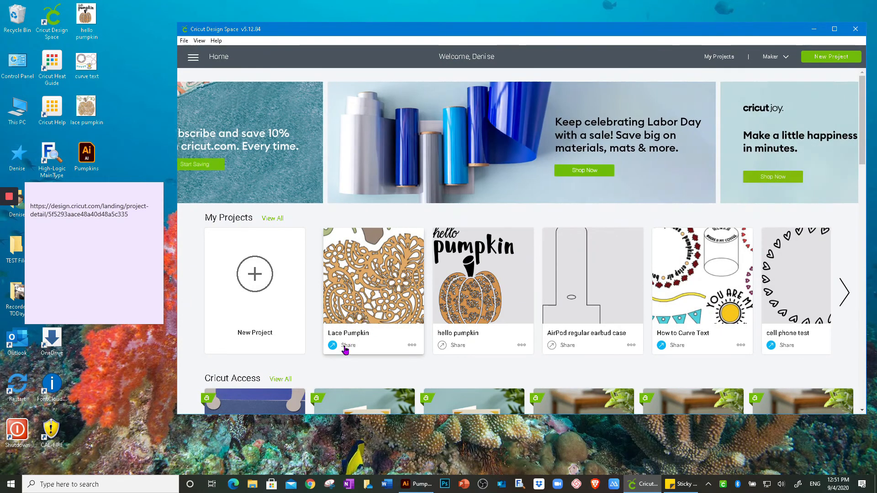
mouse_move(366, 348)
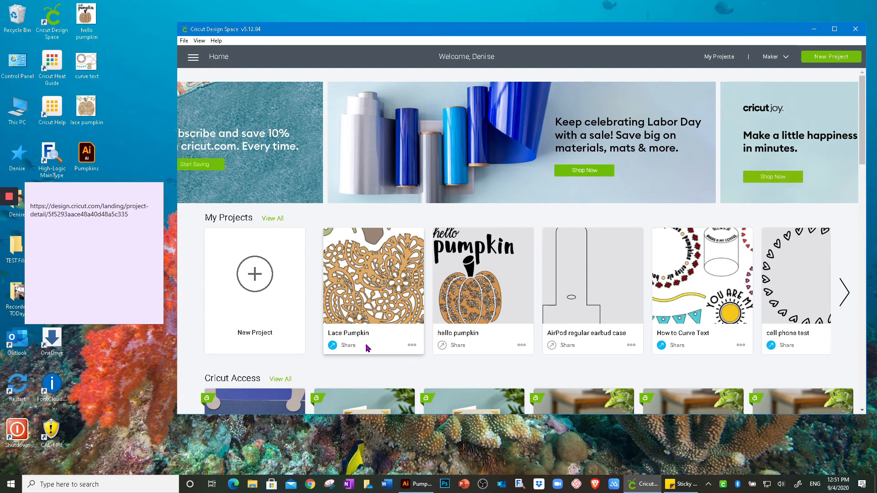
scroll("down", 3)
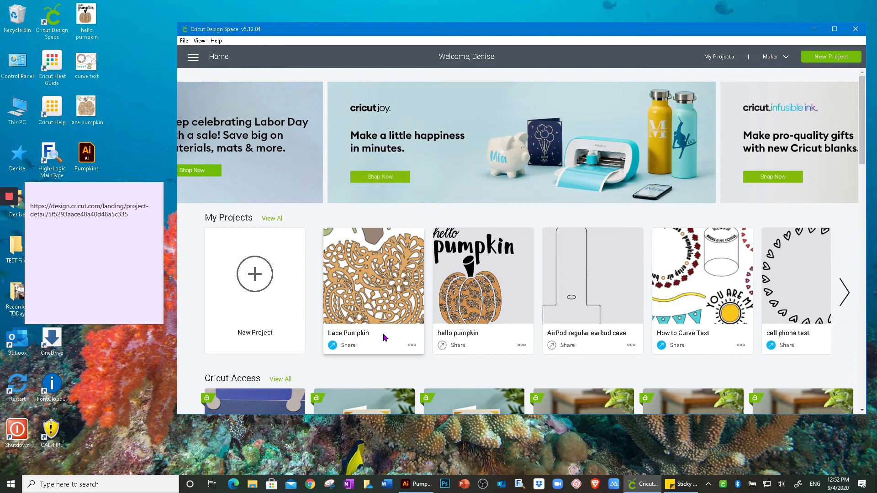
mouse_move(389, 339)
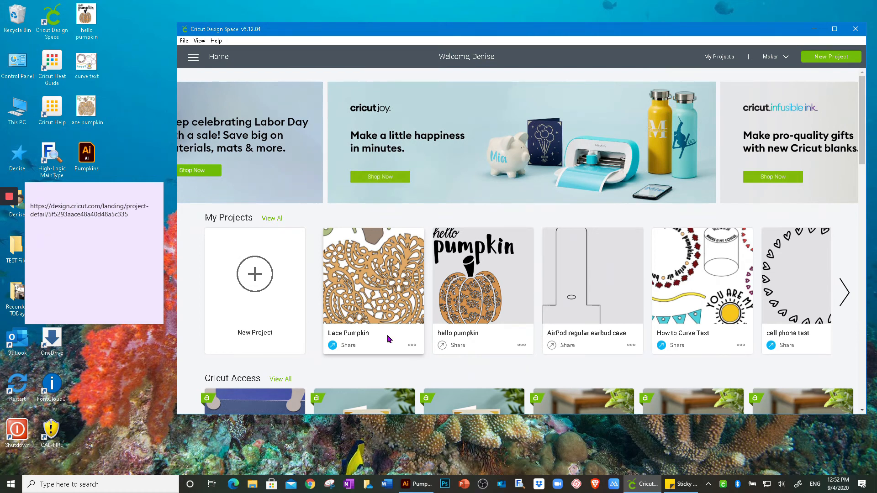
mouse_move(385, 334)
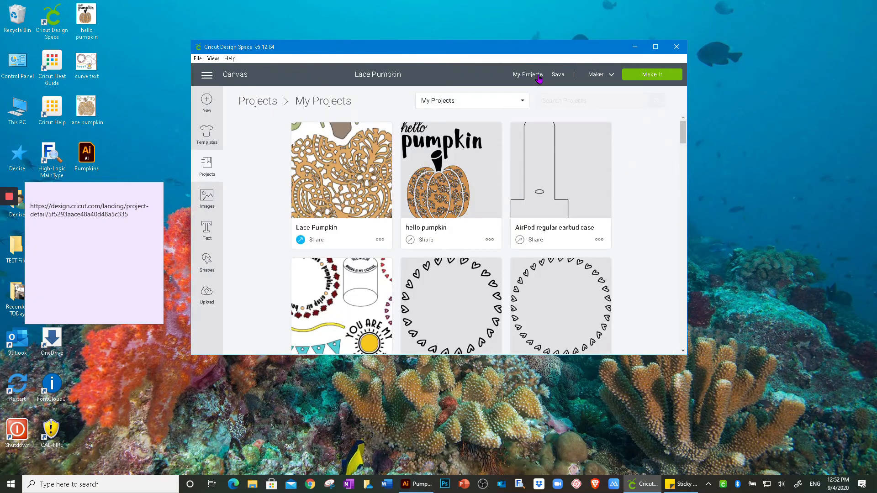
Step: Switch the project browser to Cricut Community and maximize the window
left_click(521, 102)
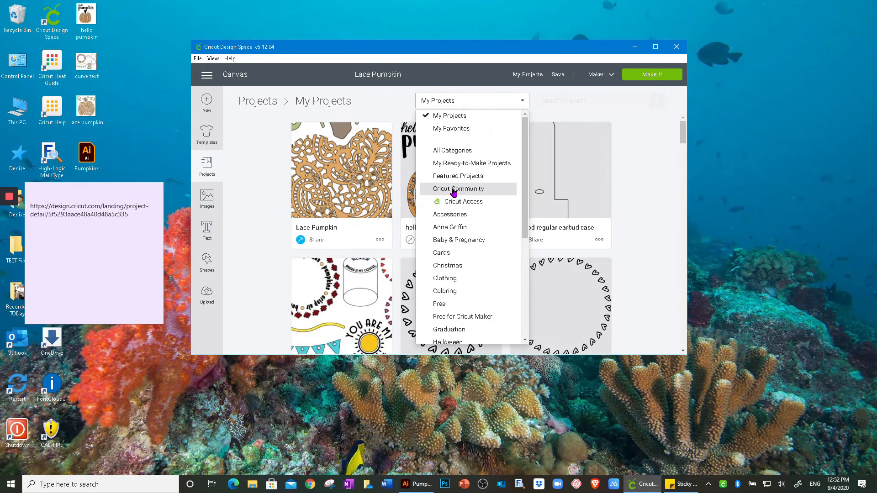
left_click(458, 188)
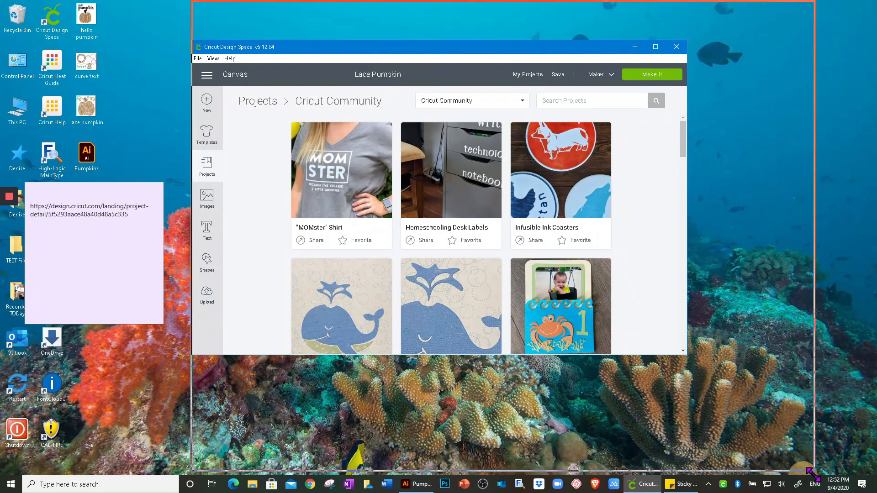
left_click(655, 47)
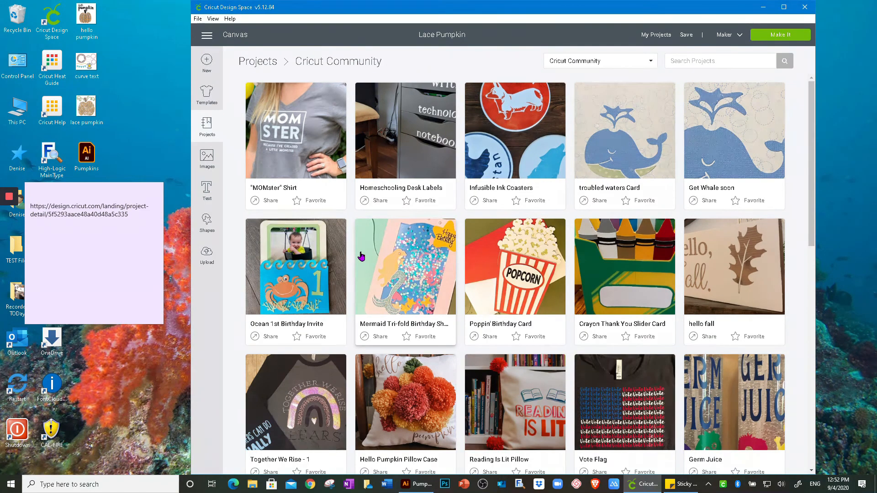
mouse_move(456, 100)
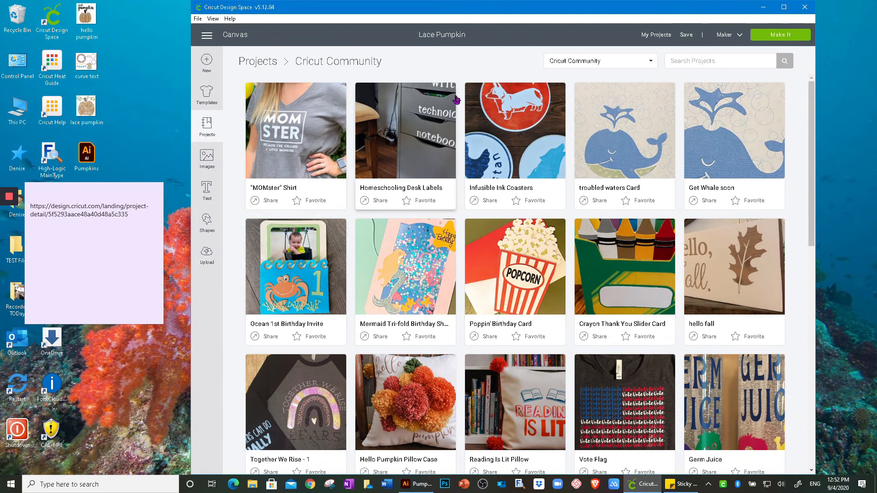